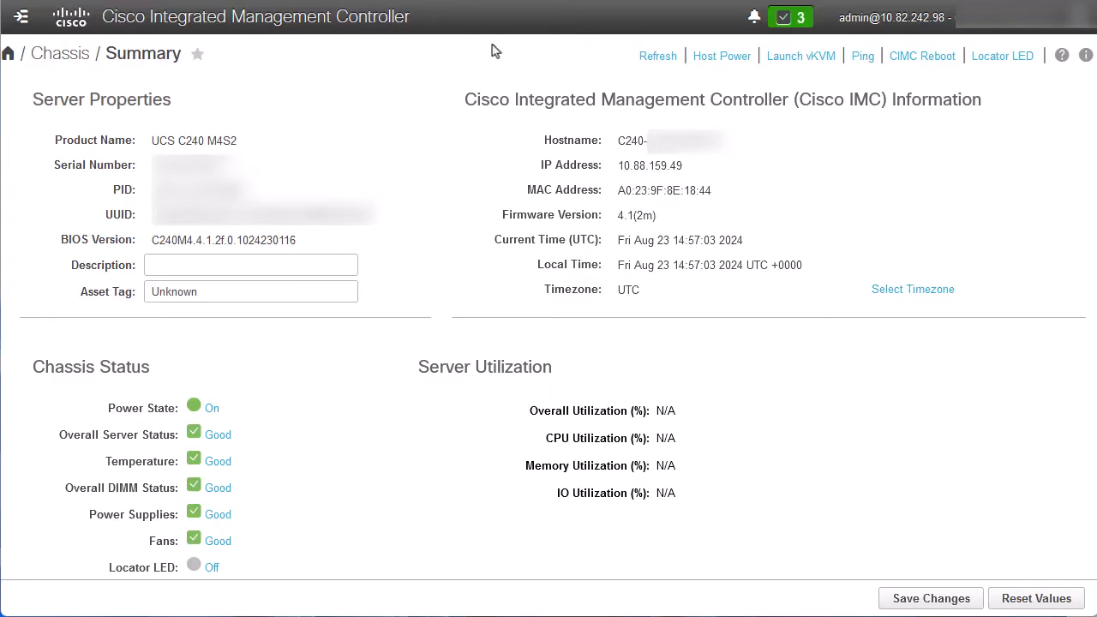
Navigate to Admin > Networking to show the server's IPv4, VLAN and IPv6 settings.
{"action": "left_click", "coordinate": [20, 17]}
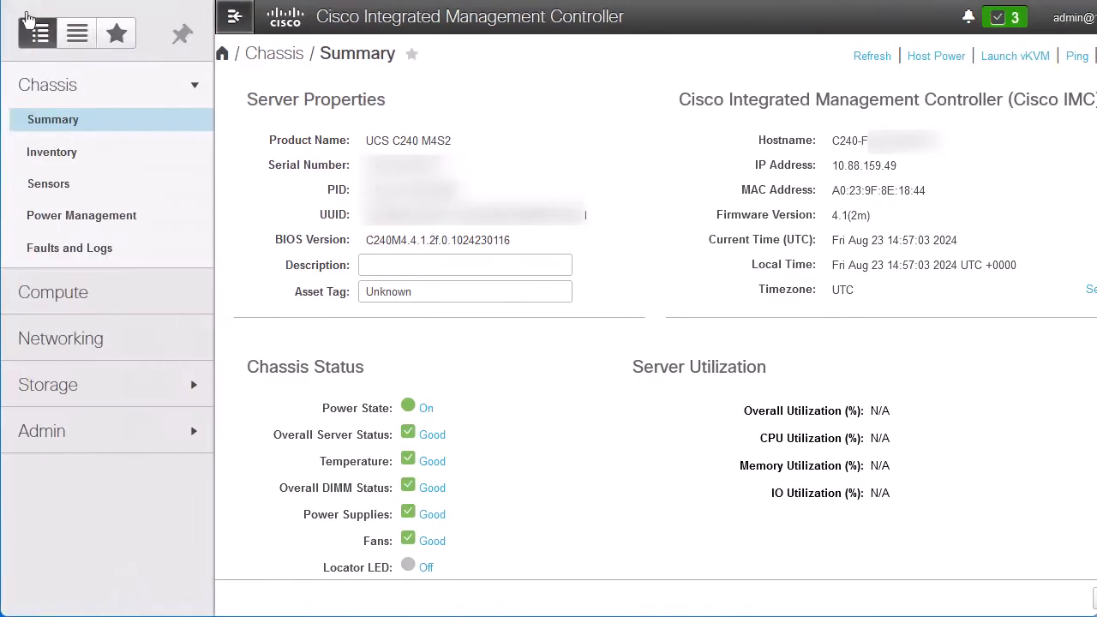
{"action": "mouse_move", "coordinate": [100, 431]}
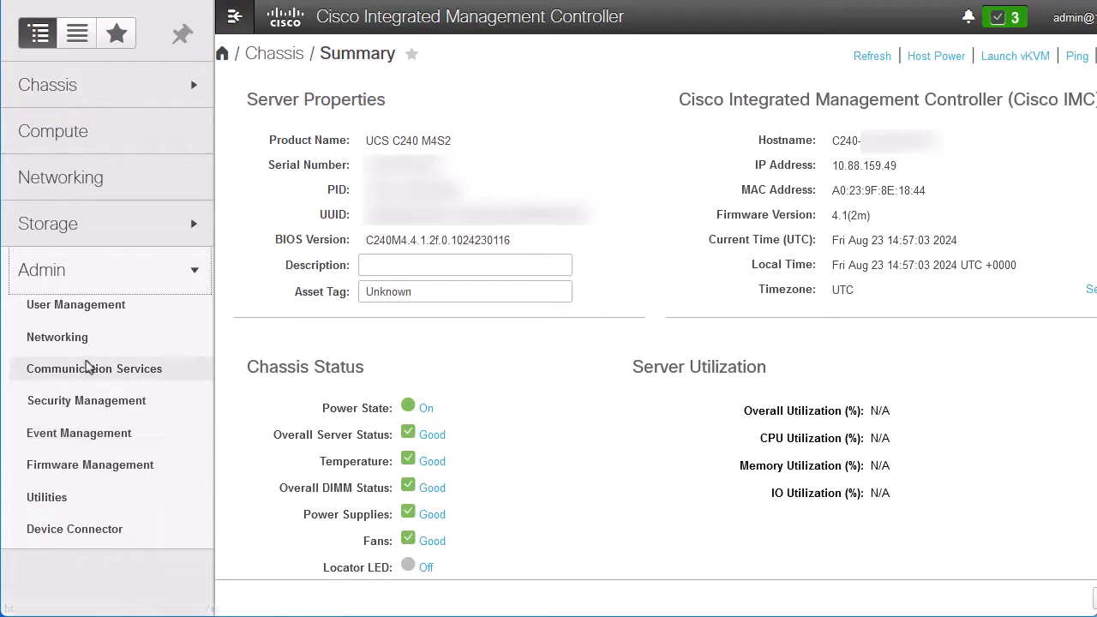
{"action": "left_click", "coordinate": [56, 335]}
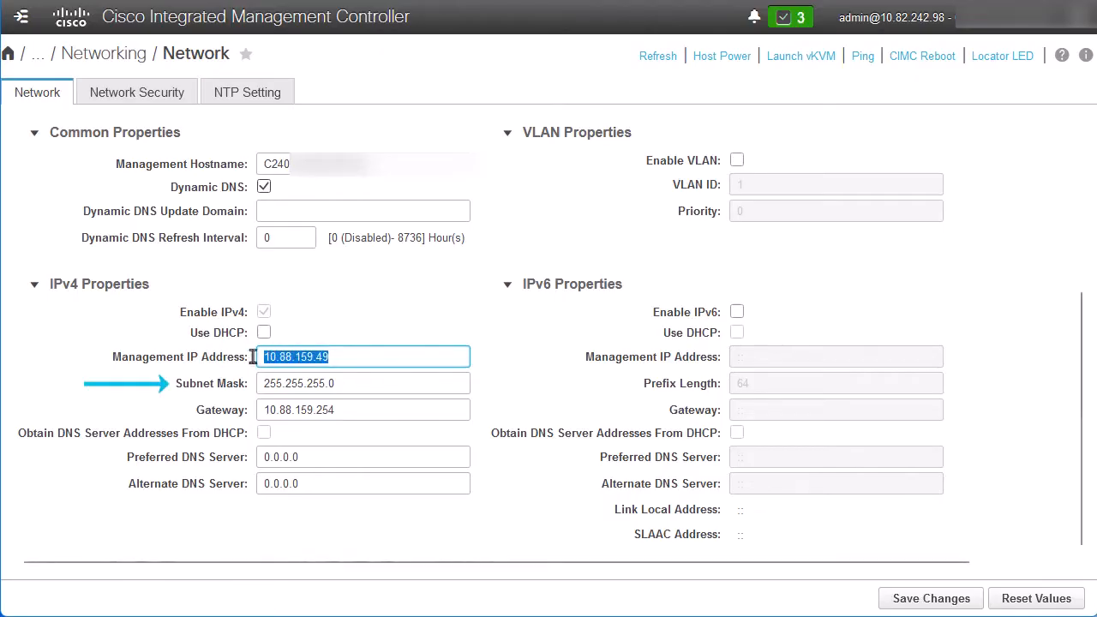
Set the Management IP Address to 10.88.159.60 and save the change.
{"action": "type", "text": "10."}
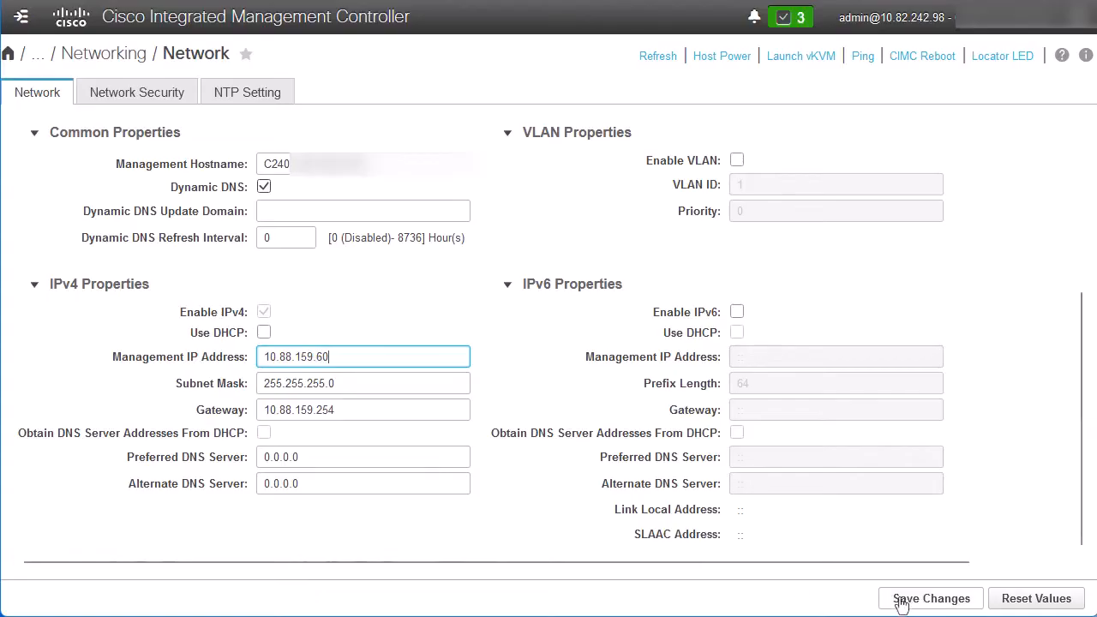
{"action": "left_click", "coordinate": [930, 598]}
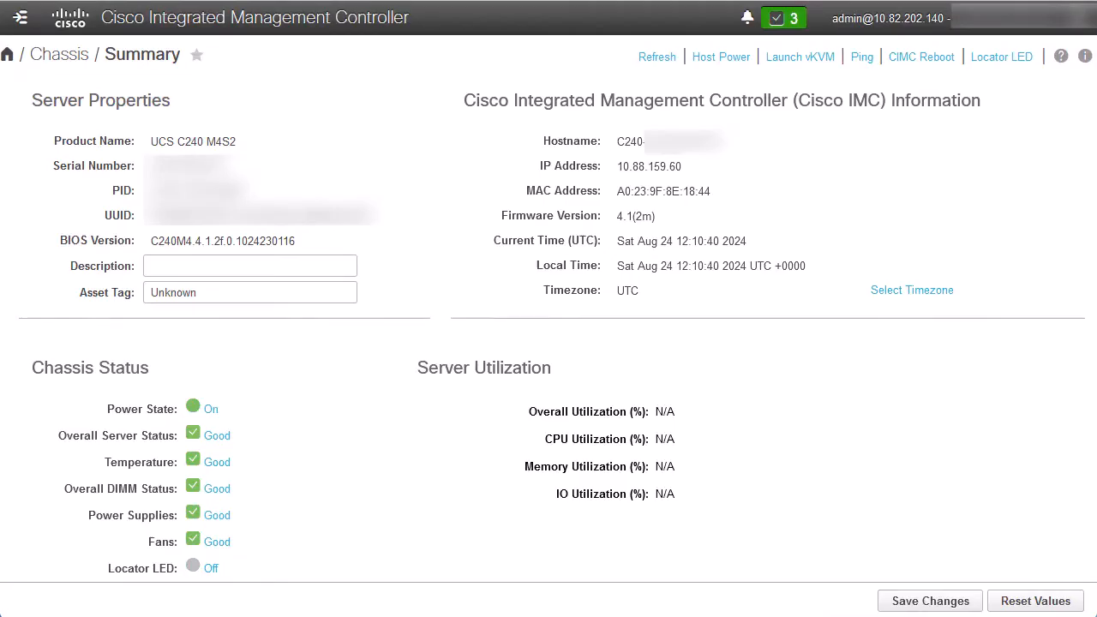
{"action": "mouse_move", "coordinate": [798, 56]}
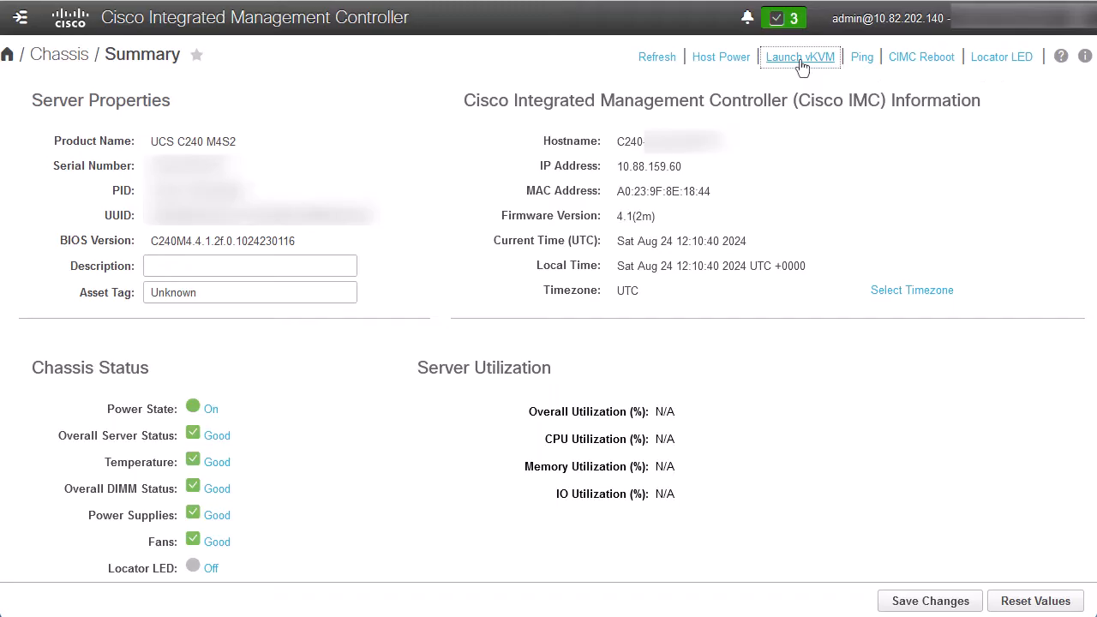
Launch vKVM from the Summary toolbar for the server at 10.88.159.60.
{"action": "left_click", "coordinate": [799, 57]}
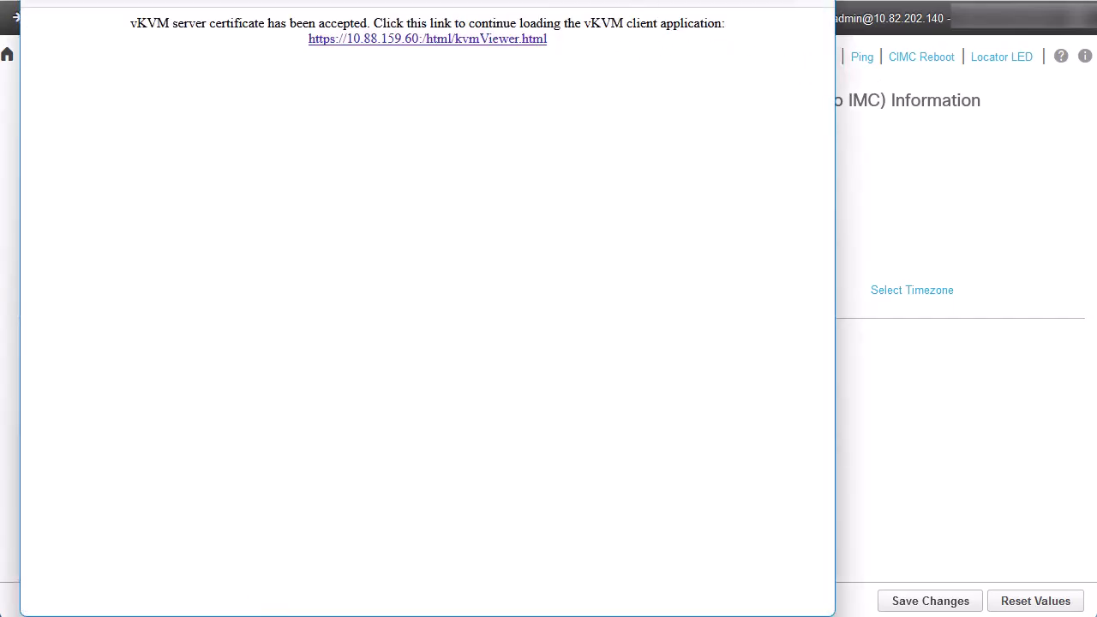
Load the KVM viewer and confirm Power > Reset System (warm boot).
{"action": "left_click", "coordinate": [427, 38]}
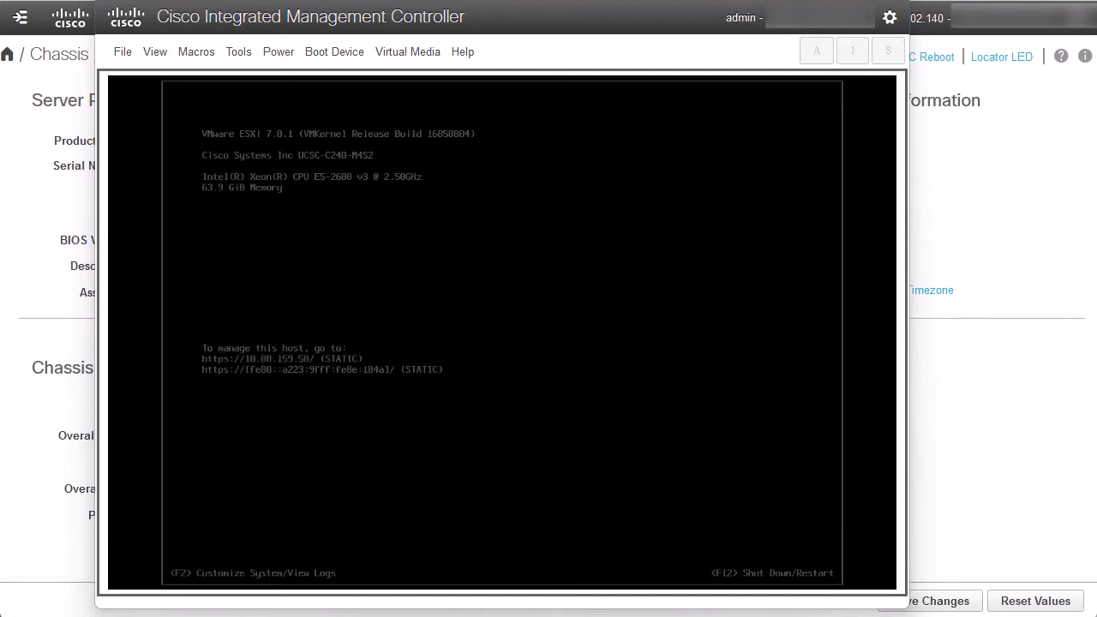
{"action": "left_click", "coordinate": [278, 51]}
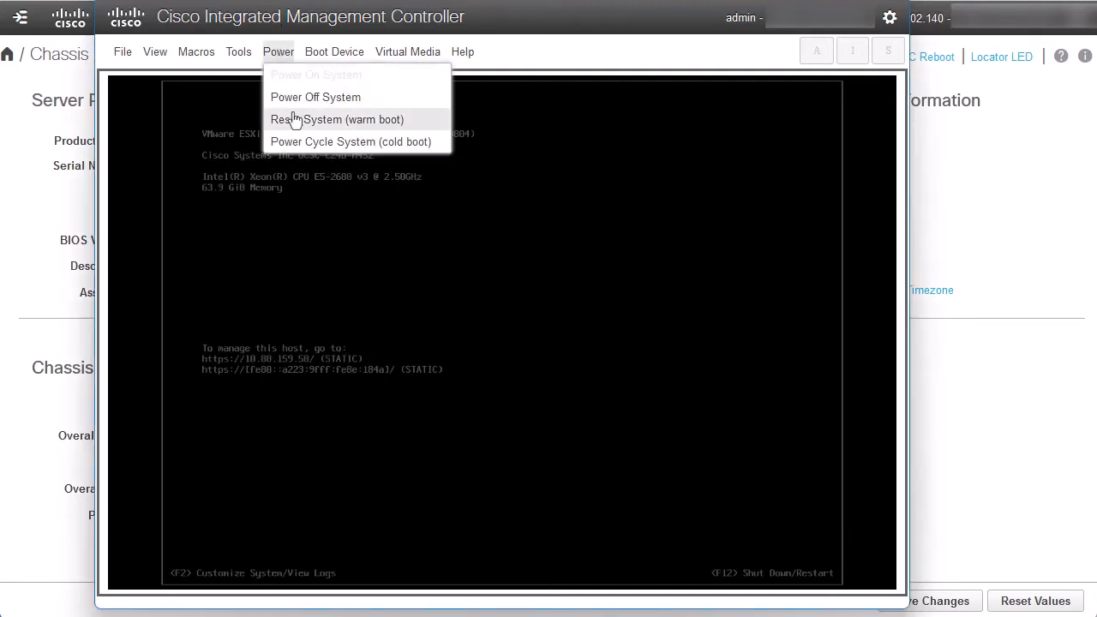
{"action": "left_click", "coordinate": [336, 120]}
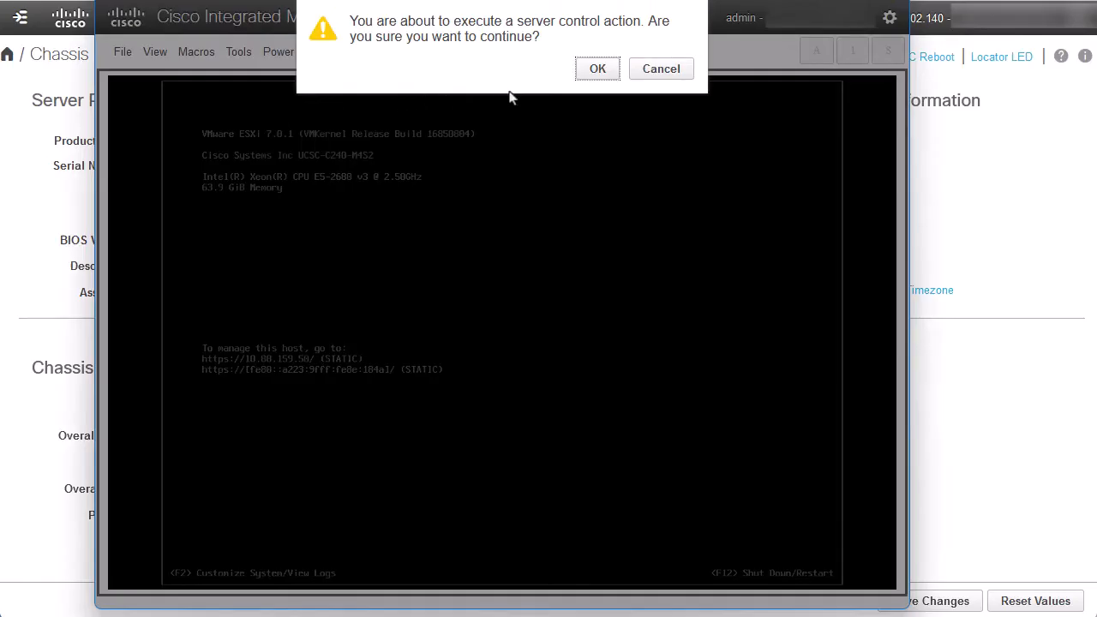
{"action": "left_click", "coordinate": [596, 68]}
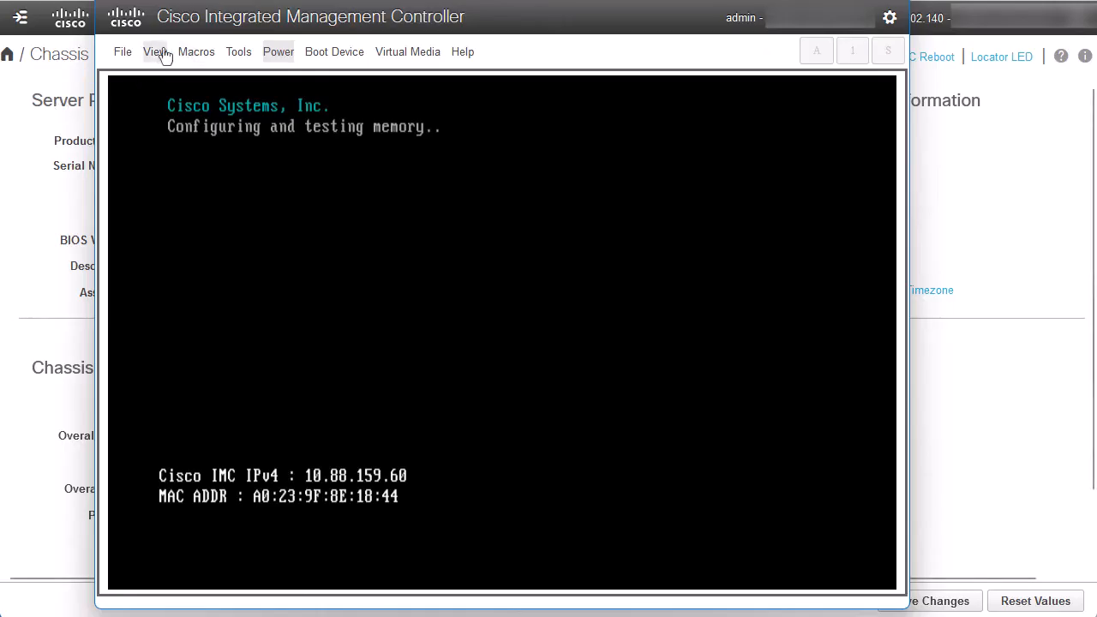
Show the virtual keyboard and enter the CIMC Configuration Utility with F8 during boot.
{"action": "left_click", "coordinate": [156, 51]}
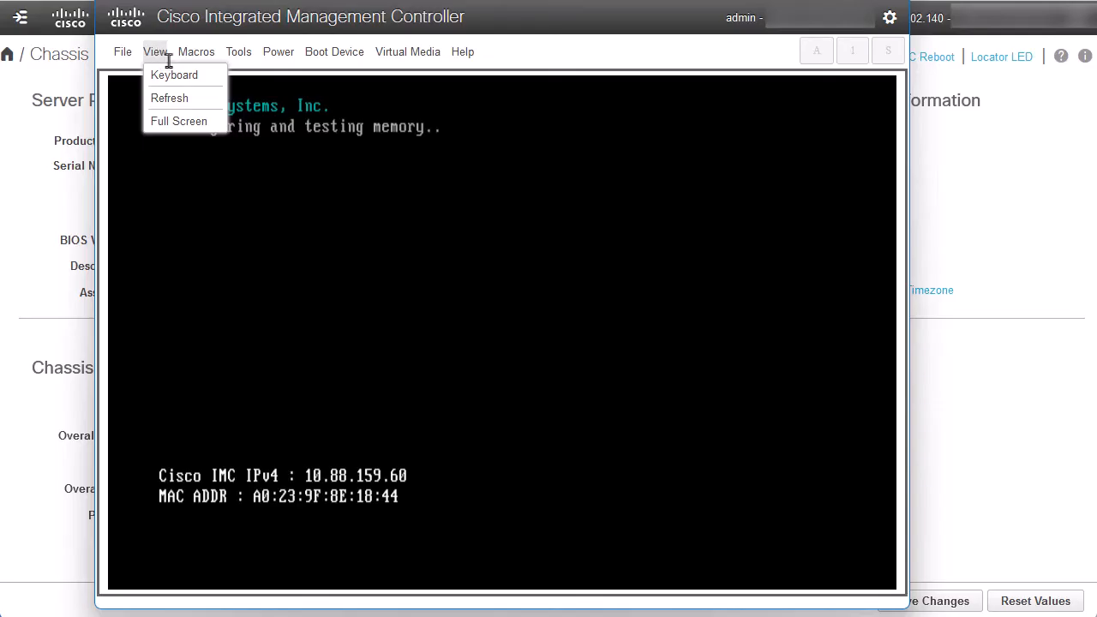
{"action": "left_click", "coordinate": [173, 75]}
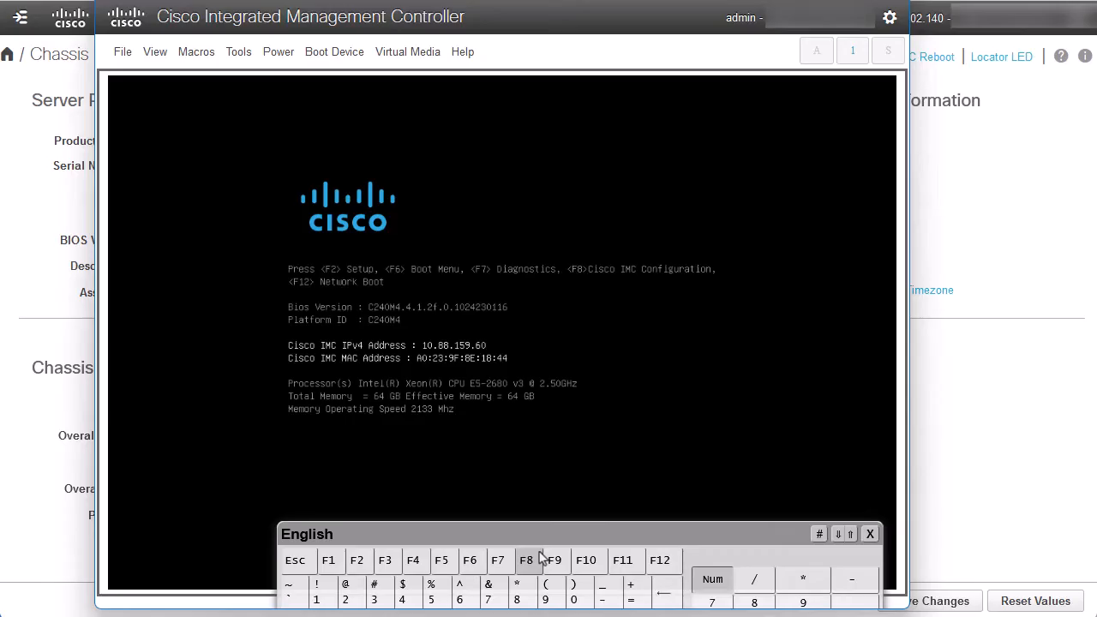
{"action": "left_click", "coordinate": [526, 558]}
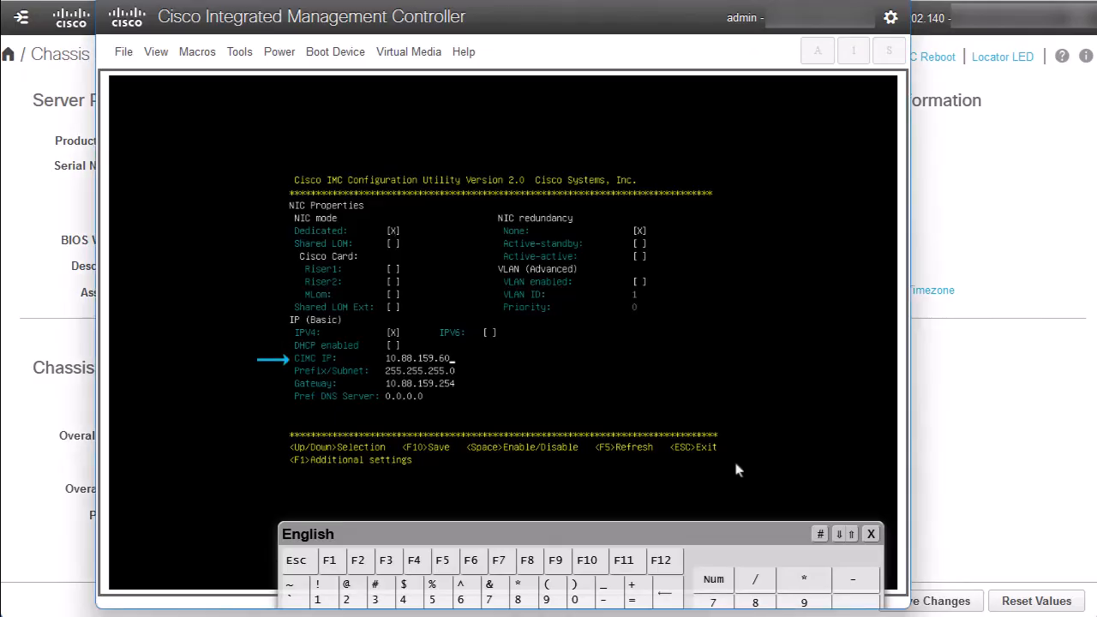
Change the CIMC IP ending to 49 (10.88.159.49) and save with F10.
{"action": "key", "text": "Down"}
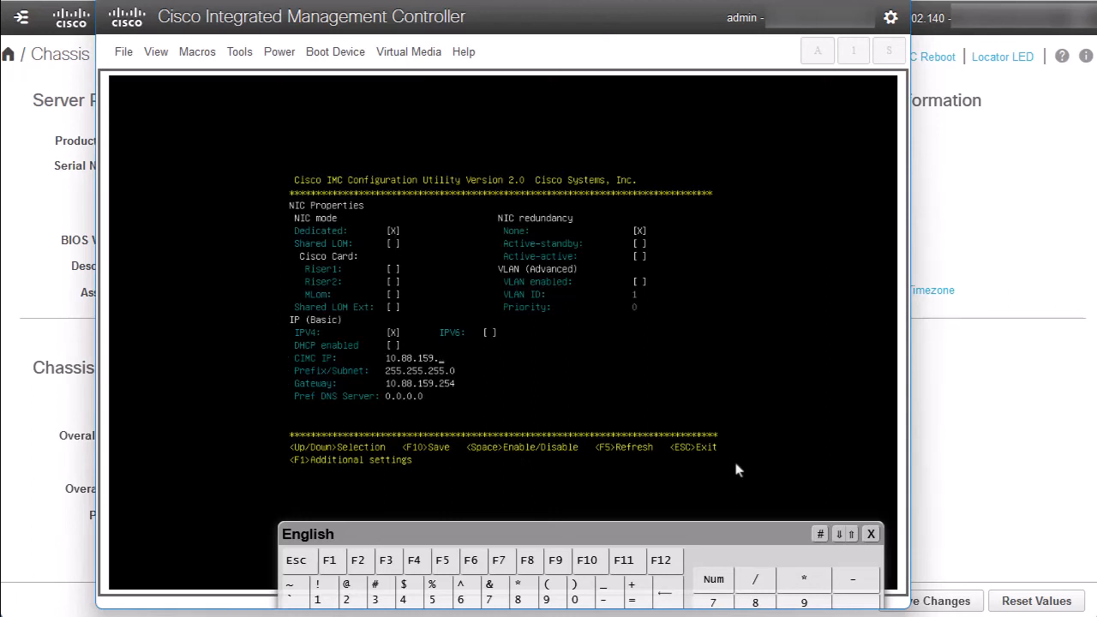
{"action": "type", "text": "49"}
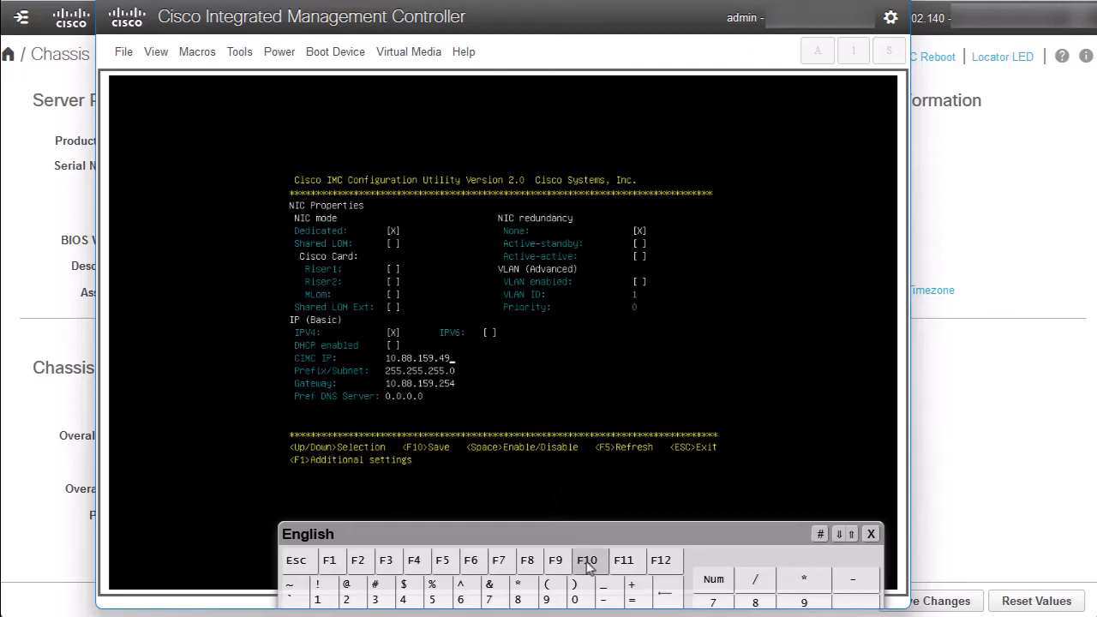
{"action": "left_click", "coordinate": [588, 559]}
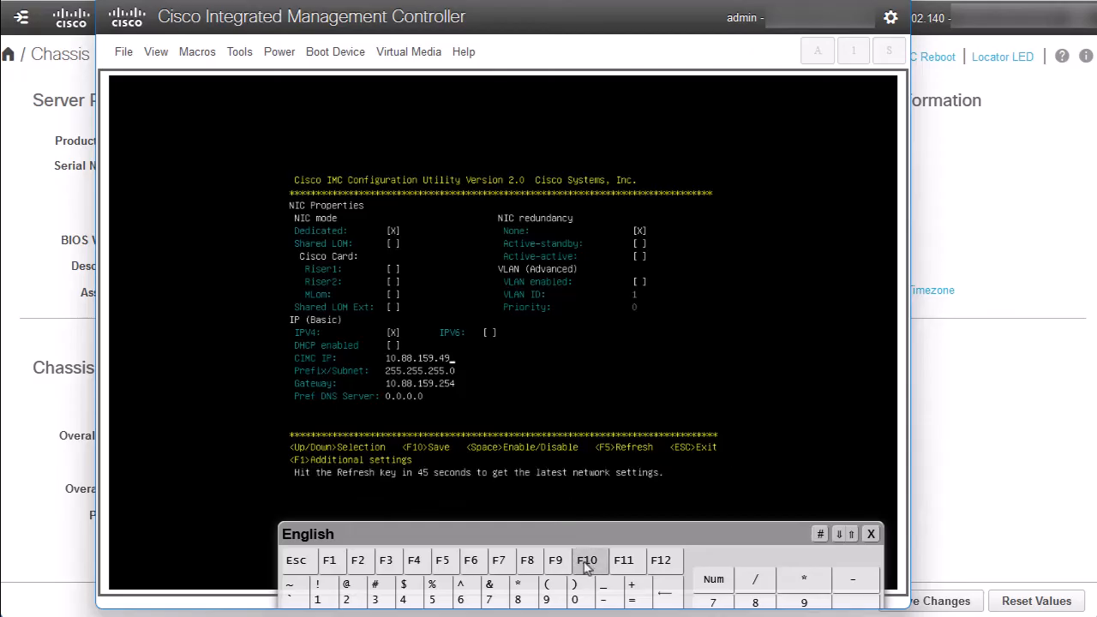
{"action": "mouse_move", "coordinate": [295, 559]}
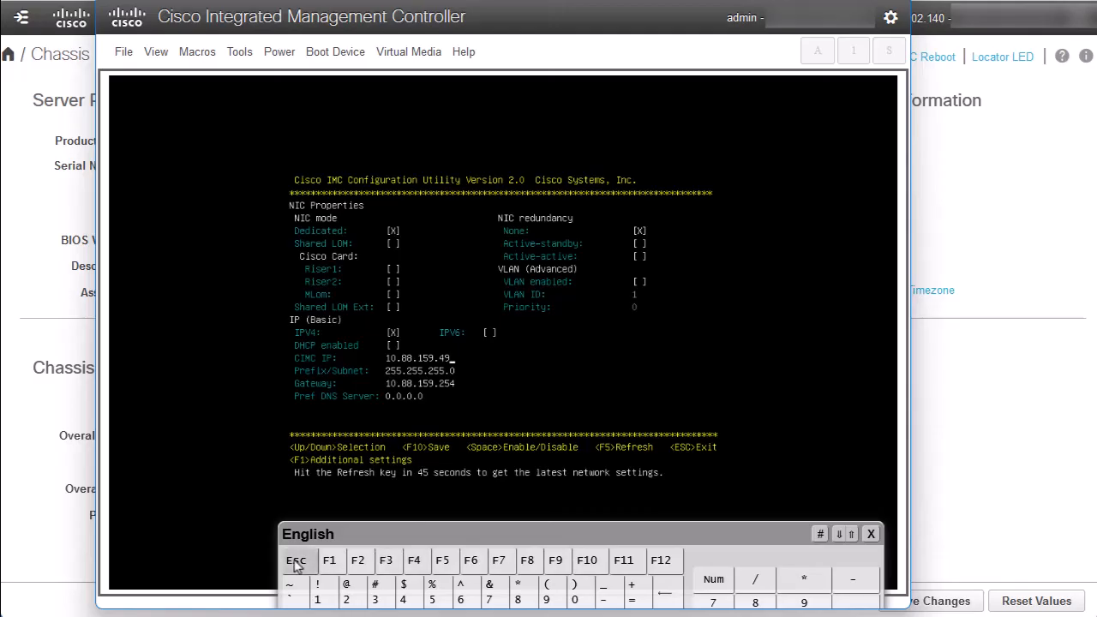